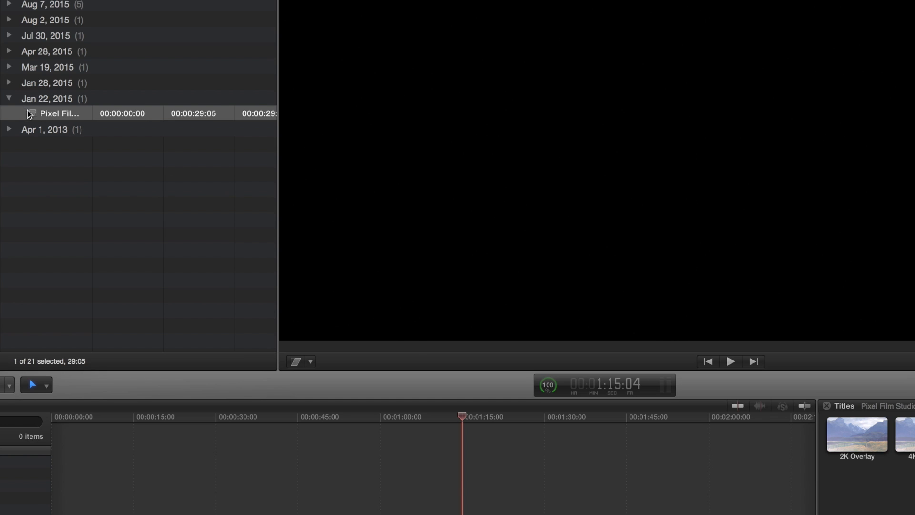
Select the Jan 22, 2015 event clip to lay the HD Overlay title over it
{"action": "left_click", "coordinate": [58, 113]}
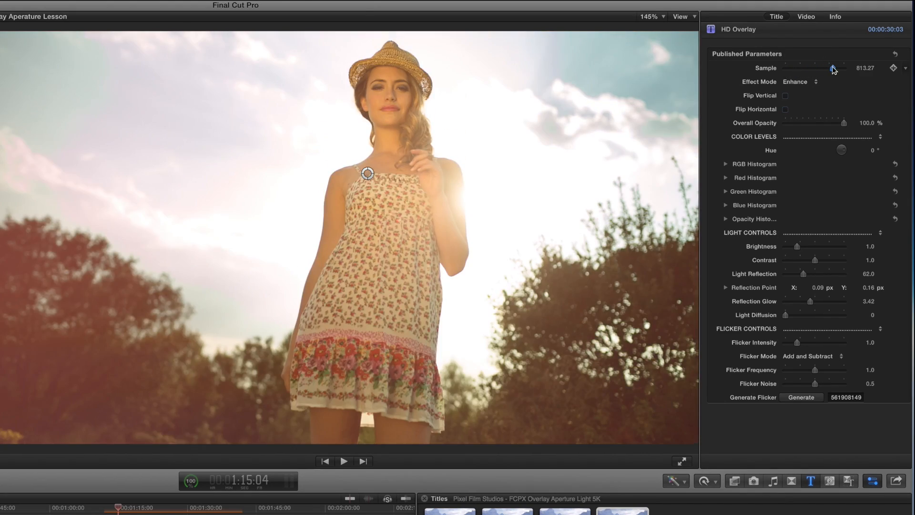
Set the overlay's Effect Mode to Project and flip it horizontally only, leaving vertical flip off
{"action": "left_click", "coordinate": [799, 81]}
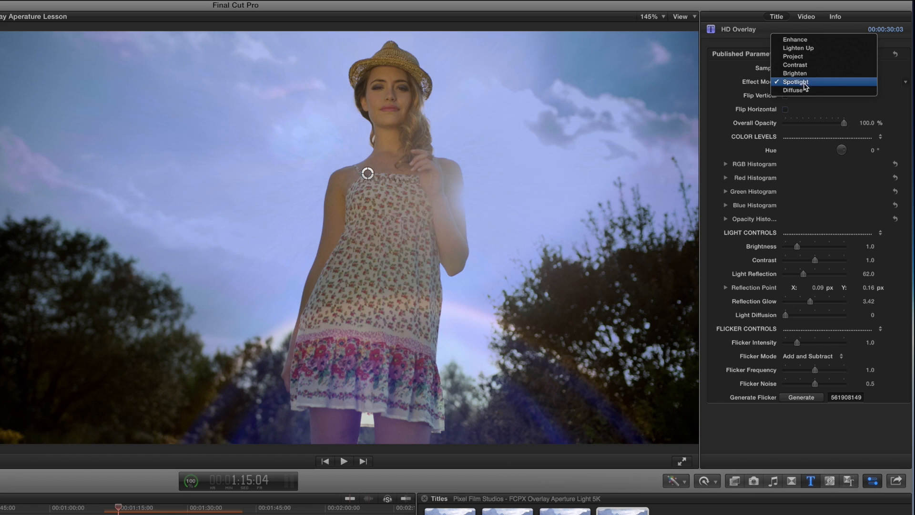
{"action": "left_click", "coordinate": [793, 56]}
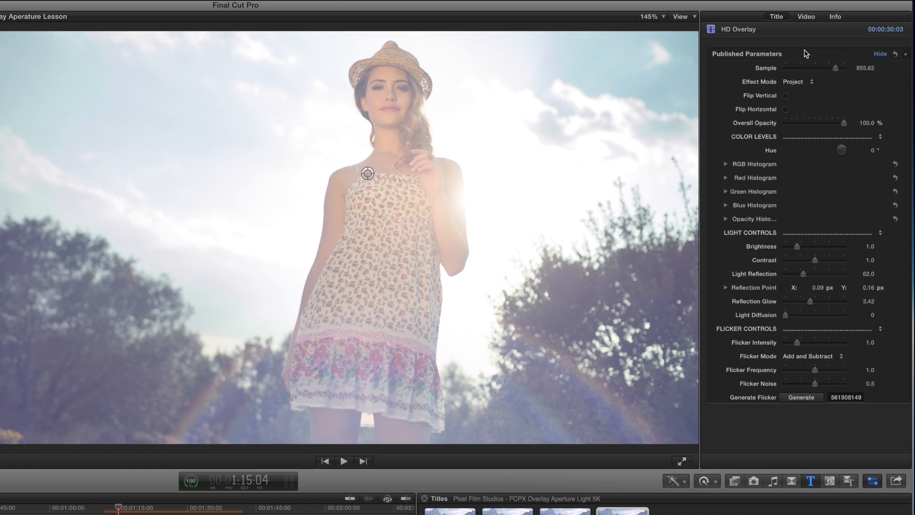
{"action": "left_click", "coordinate": [881, 53]}
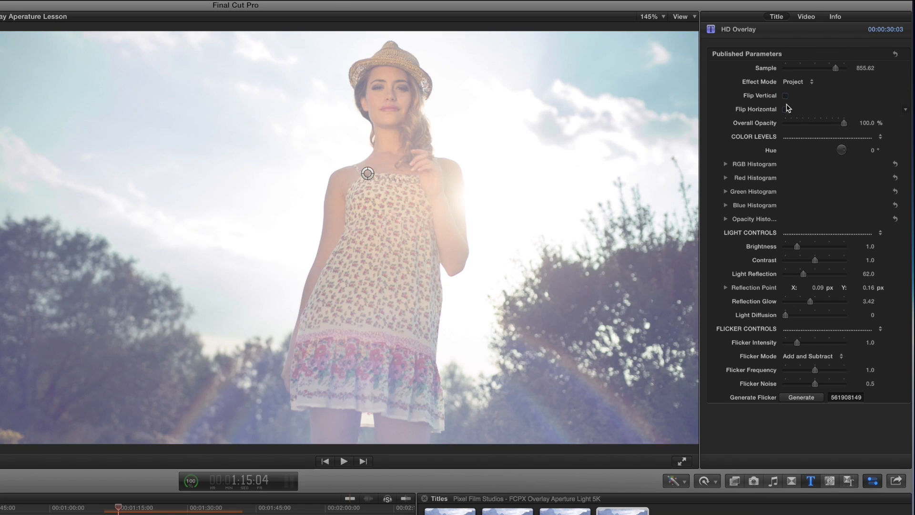
{"action": "left_click", "coordinate": [786, 96]}
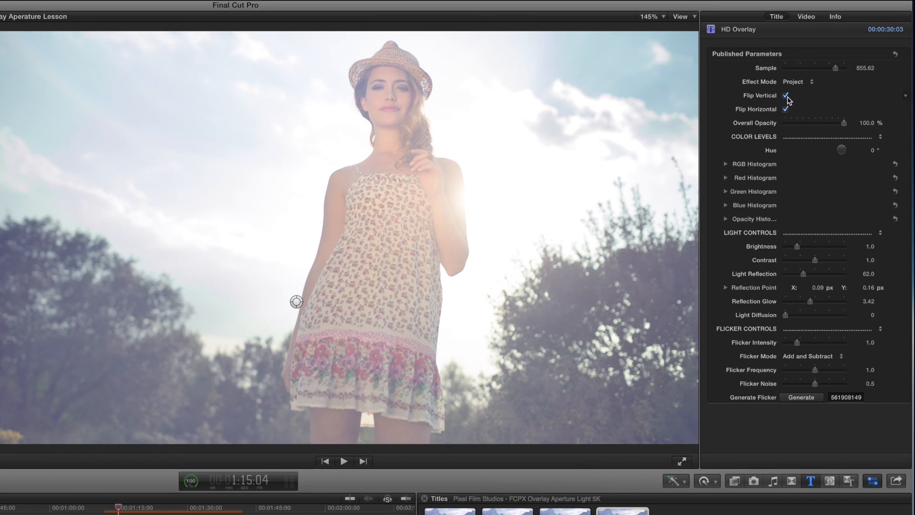
{"action": "left_click", "coordinate": [786, 95]}
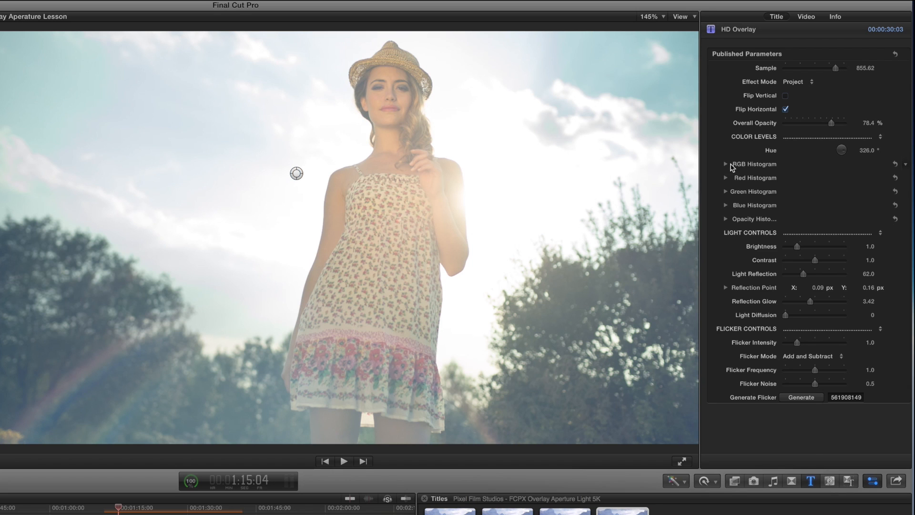
Expand the RGB histogram levels and tune brightness 1.39, contrast 0.72, light reflection 78
{"action": "left_click", "coordinate": [726, 163]}
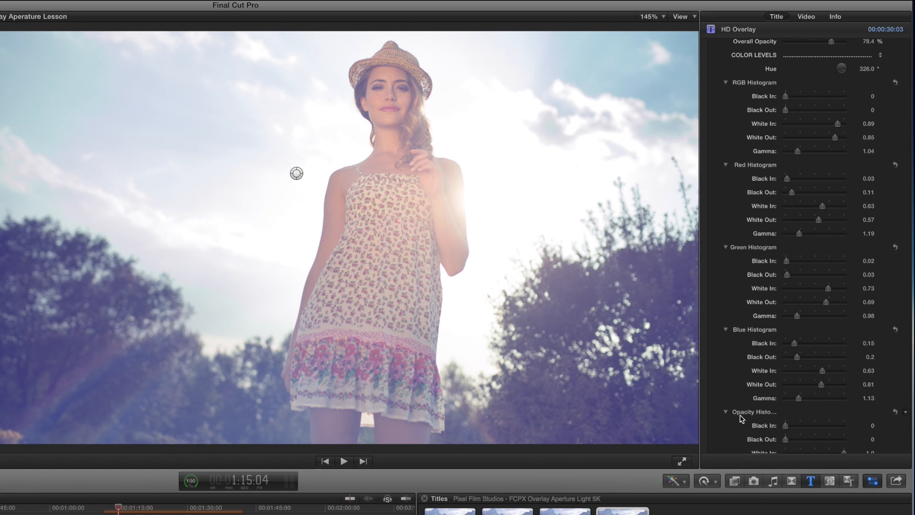
{"action": "scroll", "scroll_direction": "down", "scroll_amount": 3}
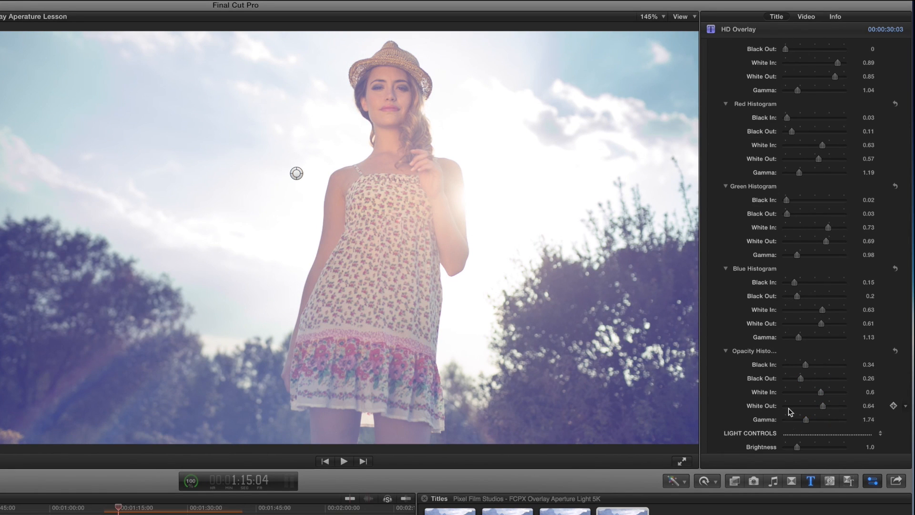
{"action": "scroll", "scroll_direction": "down", "scroll_amount": 3}
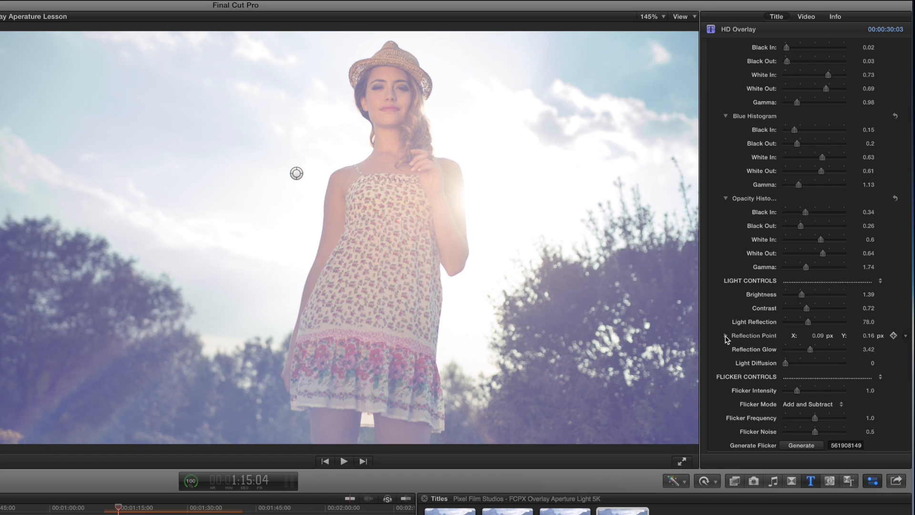
Set reflection point 0.59/0.16, reflection glow 7.22 and light diffusion 113.36
{"action": "left_click", "coordinate": [725, 338]}
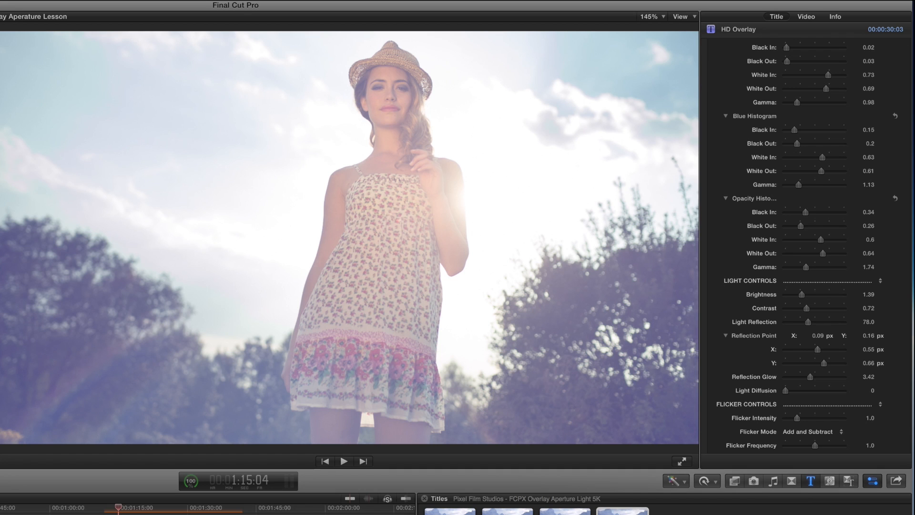
{"action": "left_click", "coordinate": [792, 17]}
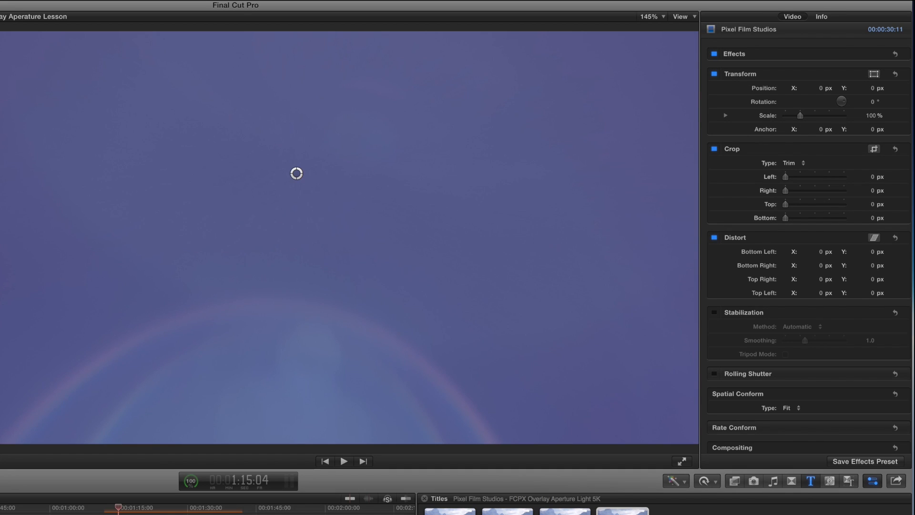
{"action": "left_click", "coordinate": [776, 16]}
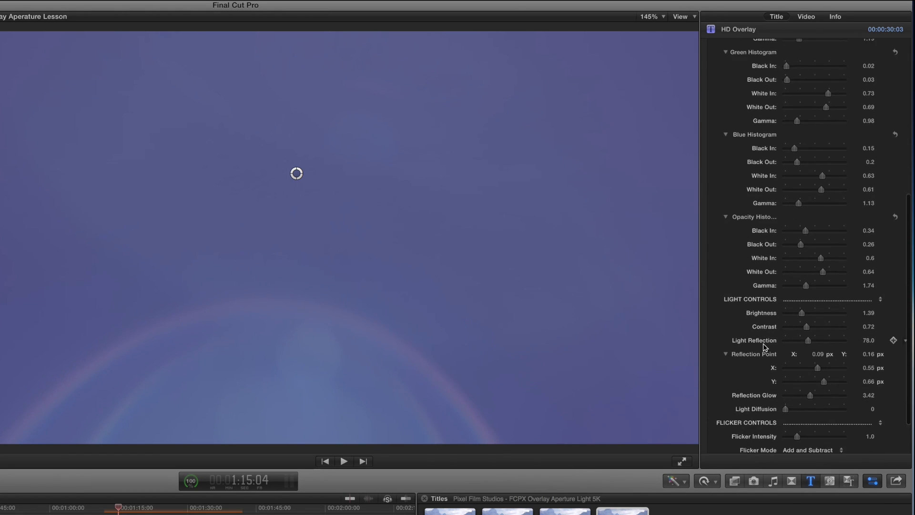
{"action": "scroll", "scroll_direction": "down", "scroll_amount": 3}
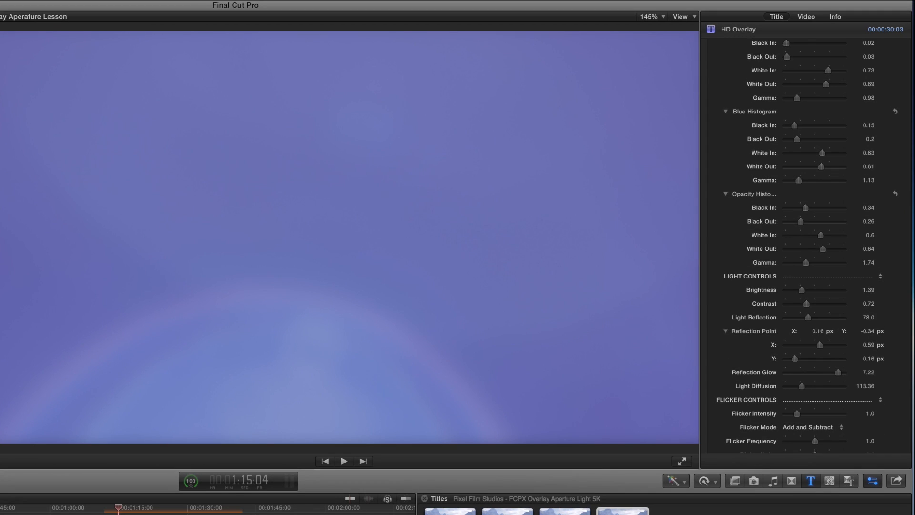
{"action": "left_click", "coordinate": [806, 16]}
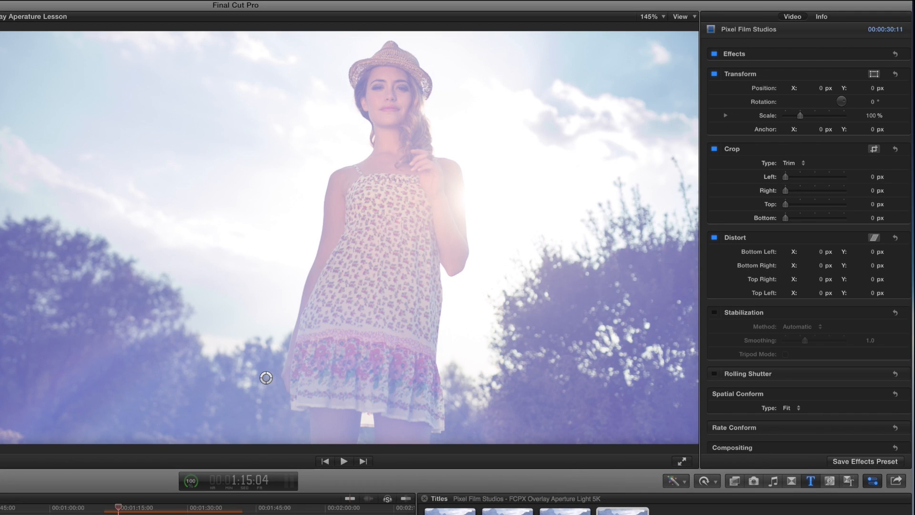
Set Flicker Mode to Subtract with intensity 0.96, frequency 1.17, noise 0.47, and generate a new pattern
{"action": "left_click", "coordinate": [776, 16]}
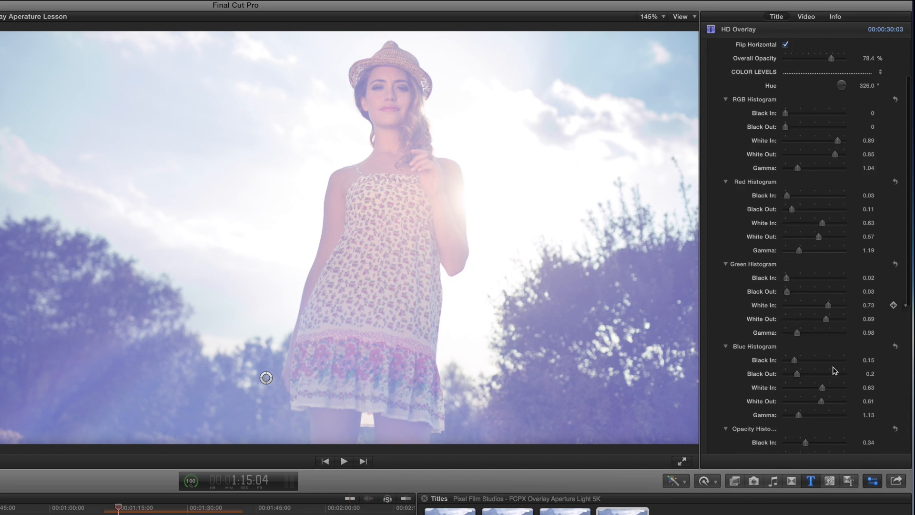
{"action": "scroll", "scroll_direction": "down", "scroll_amount": 3}
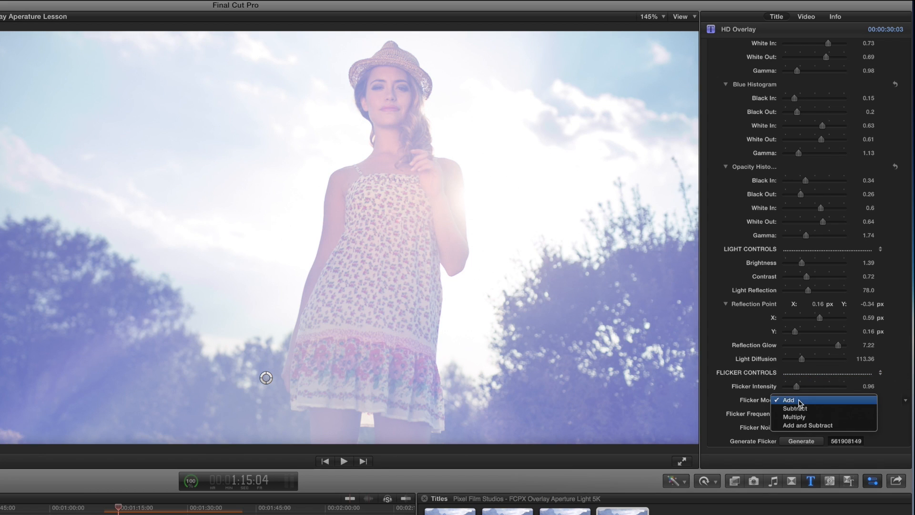
{"action": "left_click", "coordinate": [793, 407]}
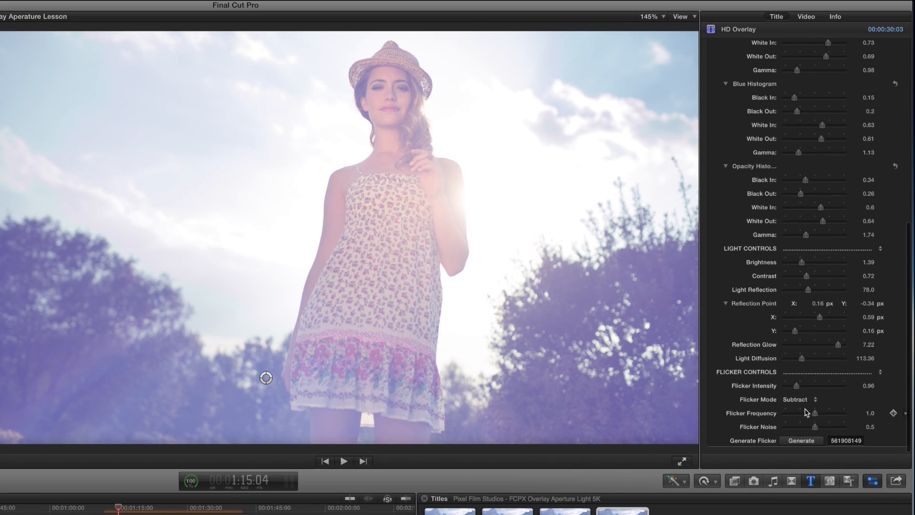
{"action": "left_click", "coordinate": [800, 400]}
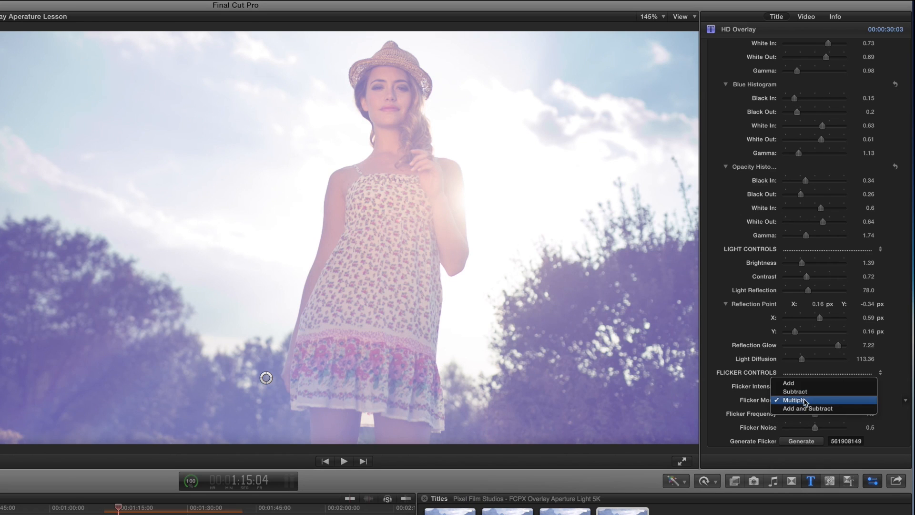
{"action": "left_click", "coordinate": [807, 408]}
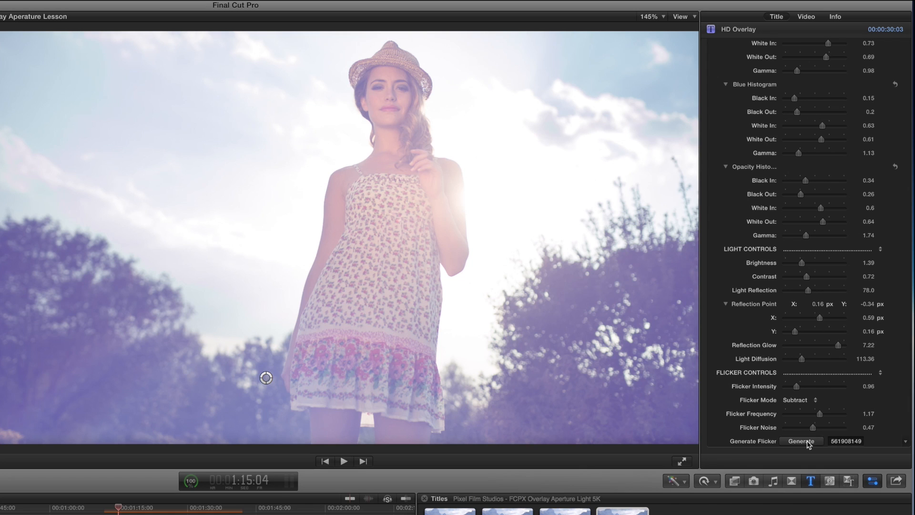
{"action": "left_click", "coordinate": [801, 440]}
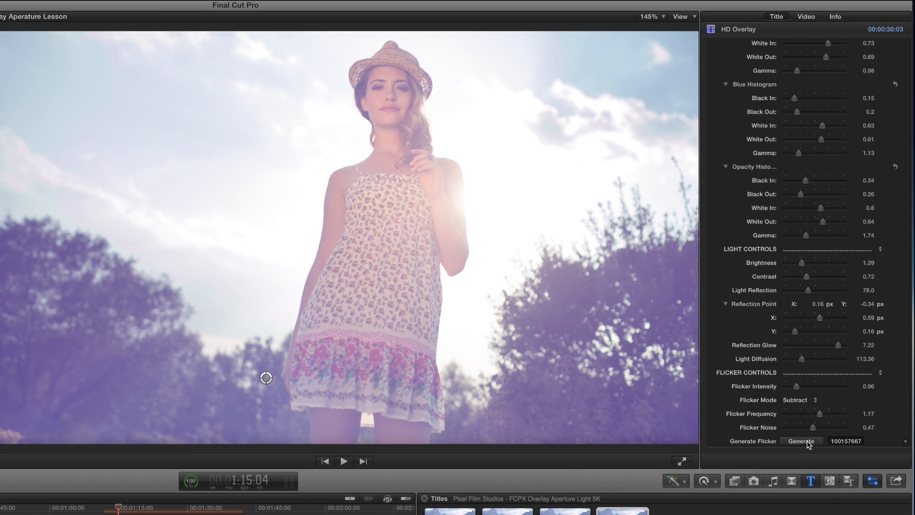